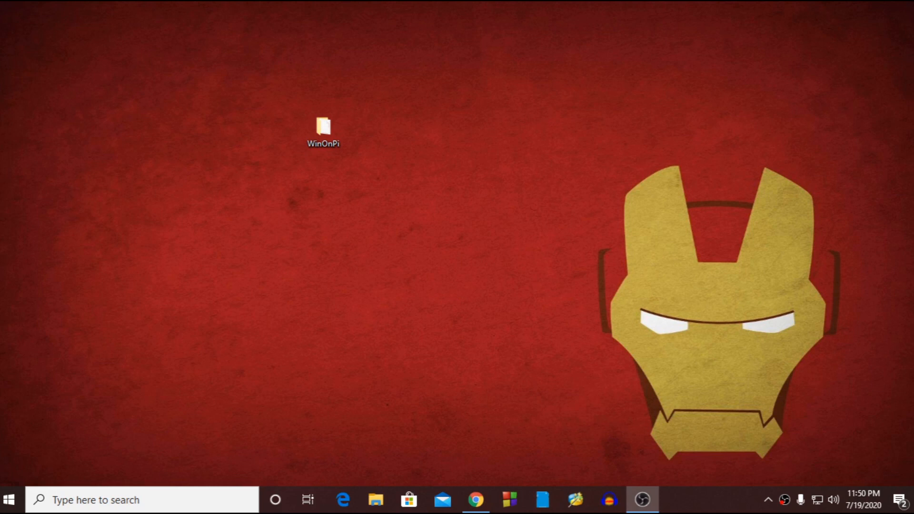
mouse_move(430, 253)
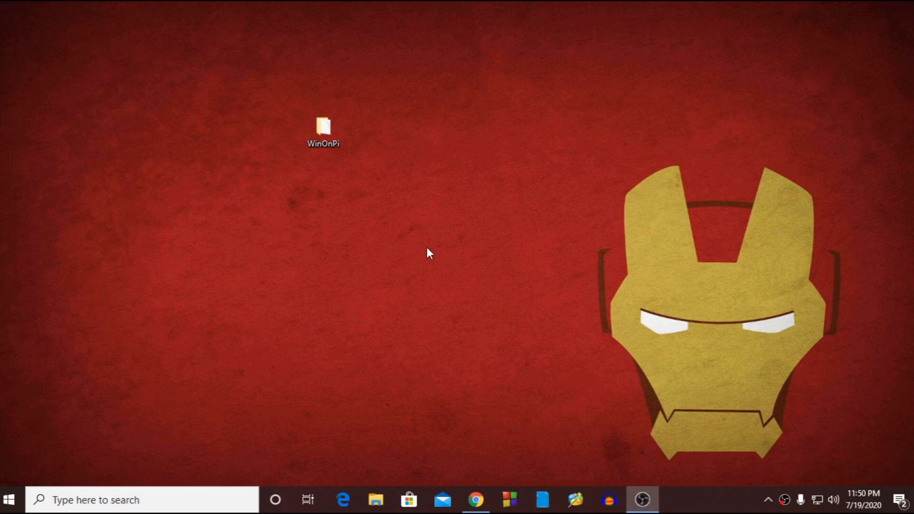
mouse_move(425, 255)
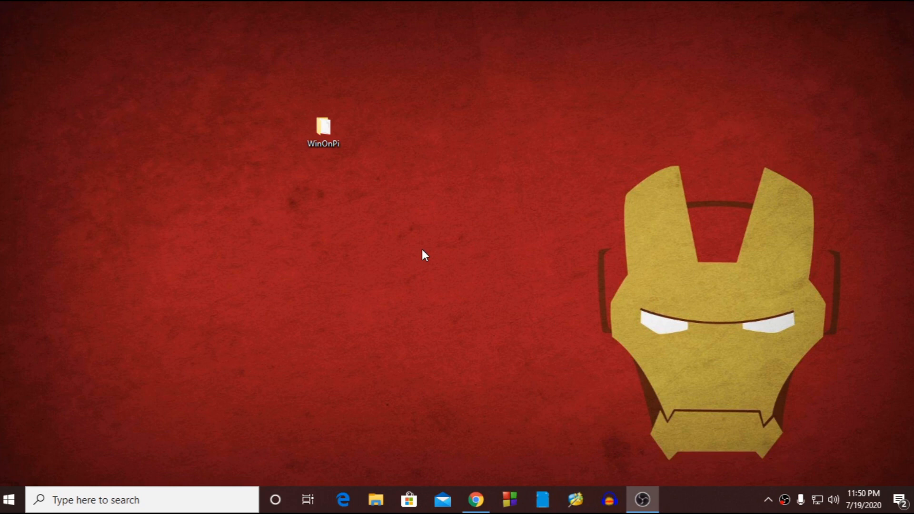
mouse_move(432, 263)
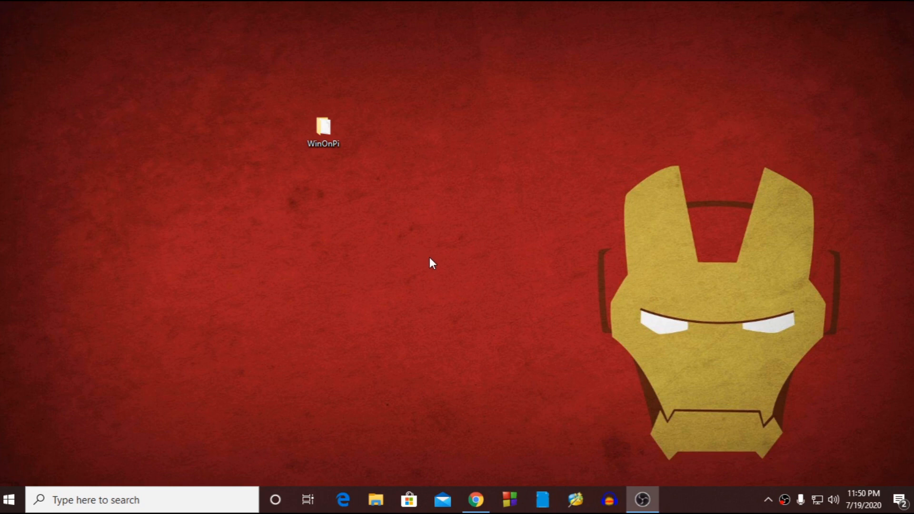
mouse_move(442, 266)
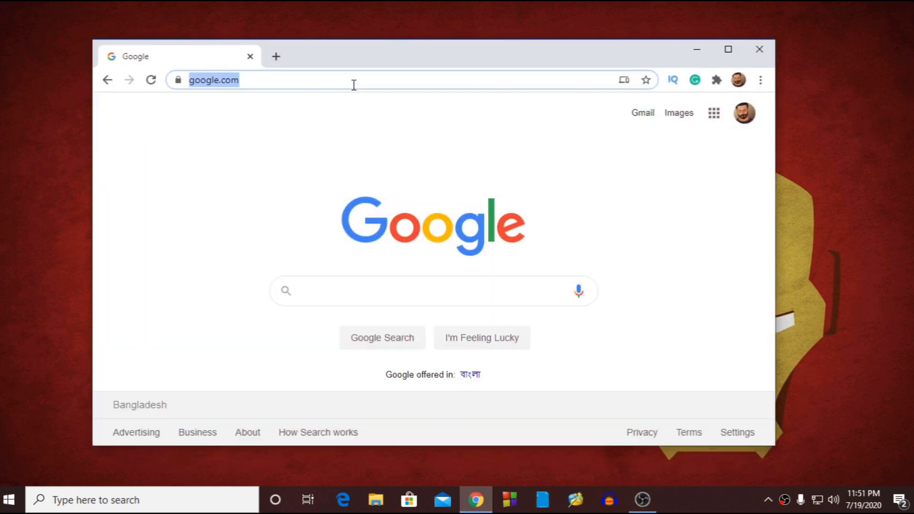
Go to worproject.ml and scroll through the WoR imager home page's features and requirements
type("worproject.ml")
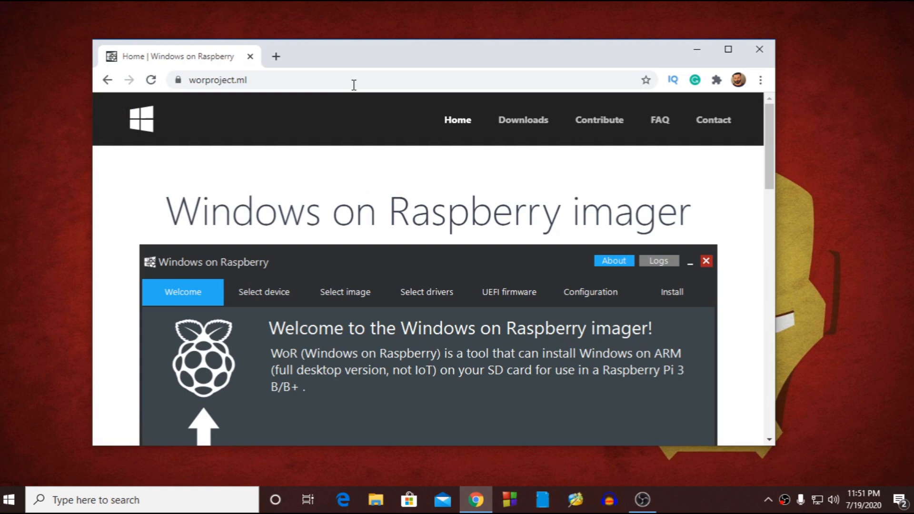
mouse_move(310, 128)
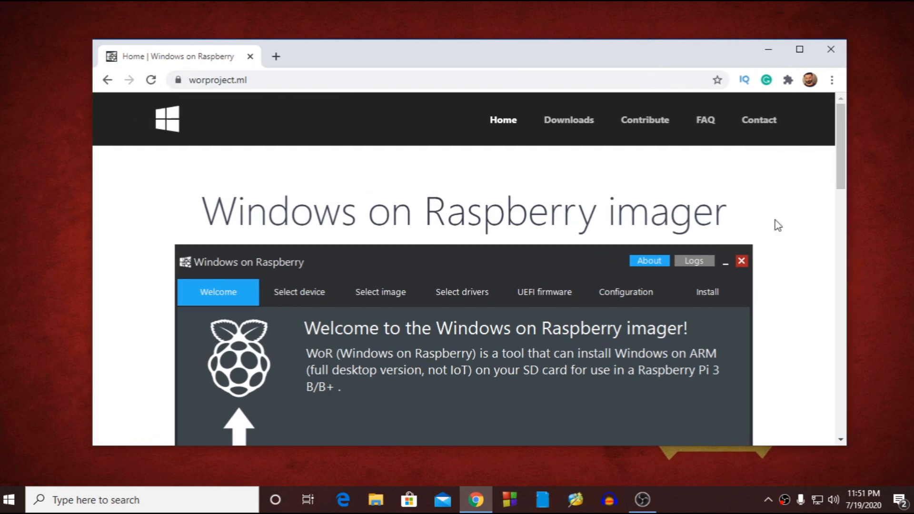
mouse_move(92, 203)
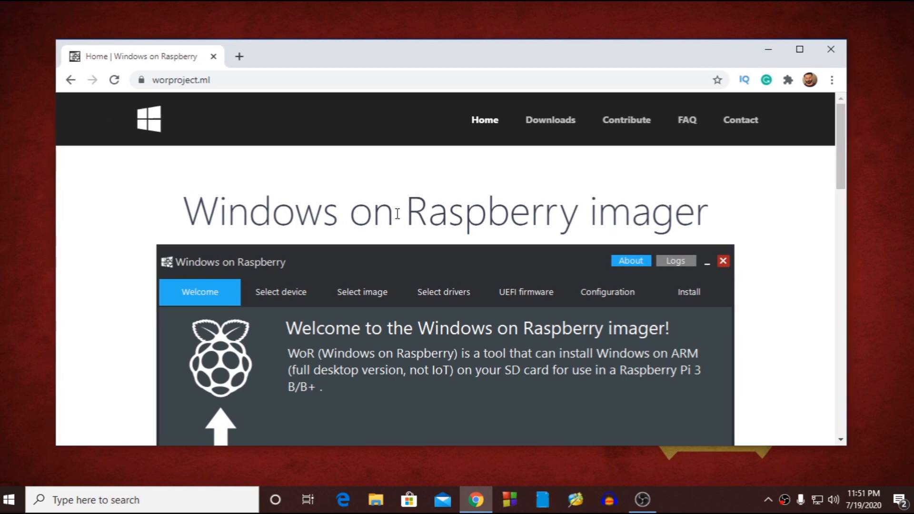
scroll("down", 3)
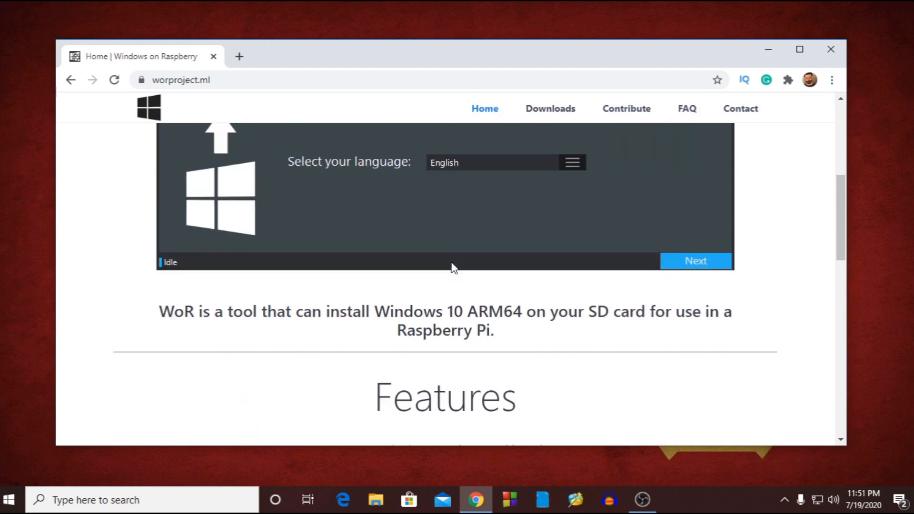
scroll("down", 3)
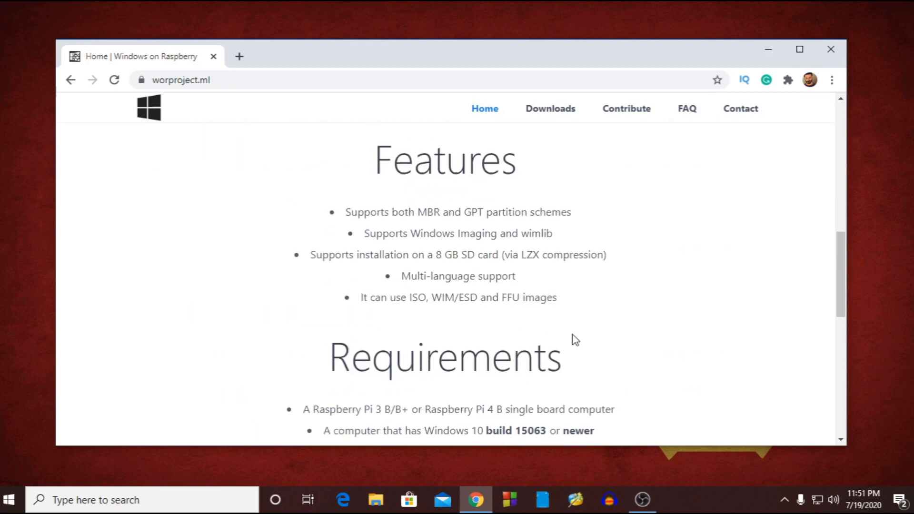
mouse_move(608, 340)
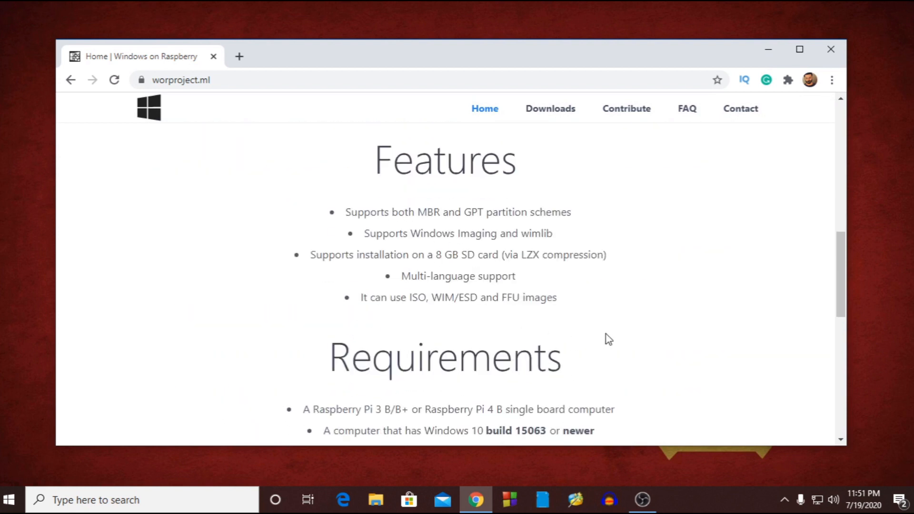
scroll("down", 3)
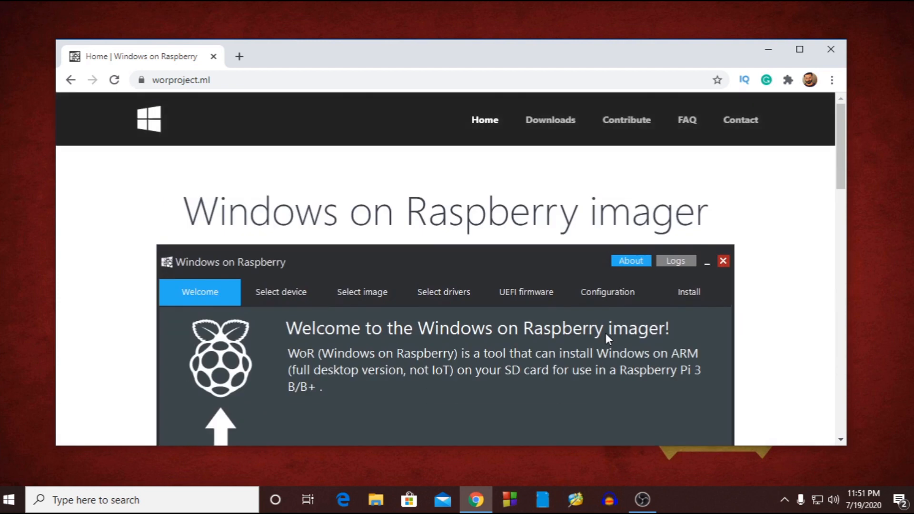
Browse the Downloads page's WoR releases and FFU builds, return Home, then minimize Chrome
left_click(549, 120)
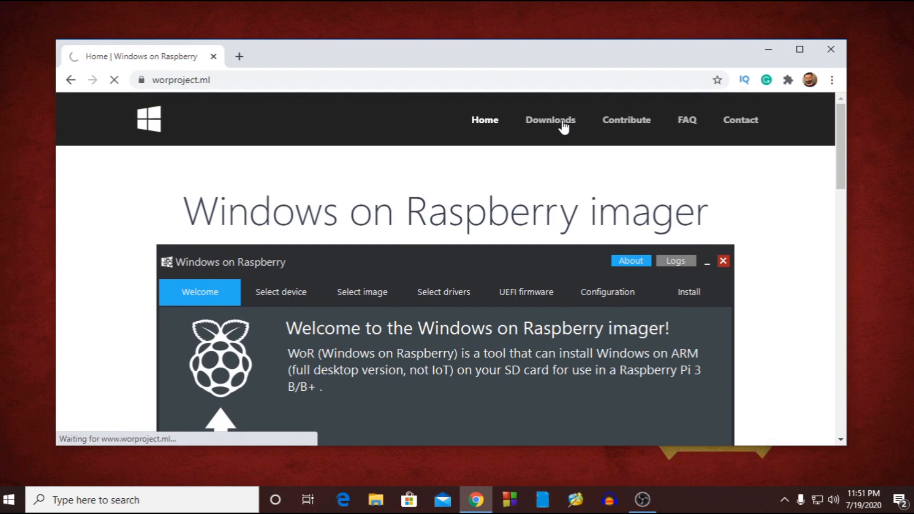
left_click(549, 120)
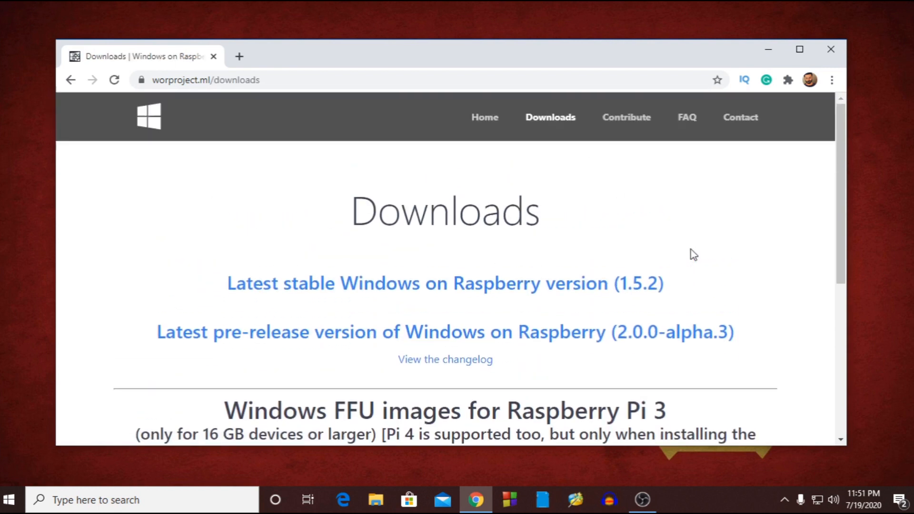
mouse_move(297, 276)
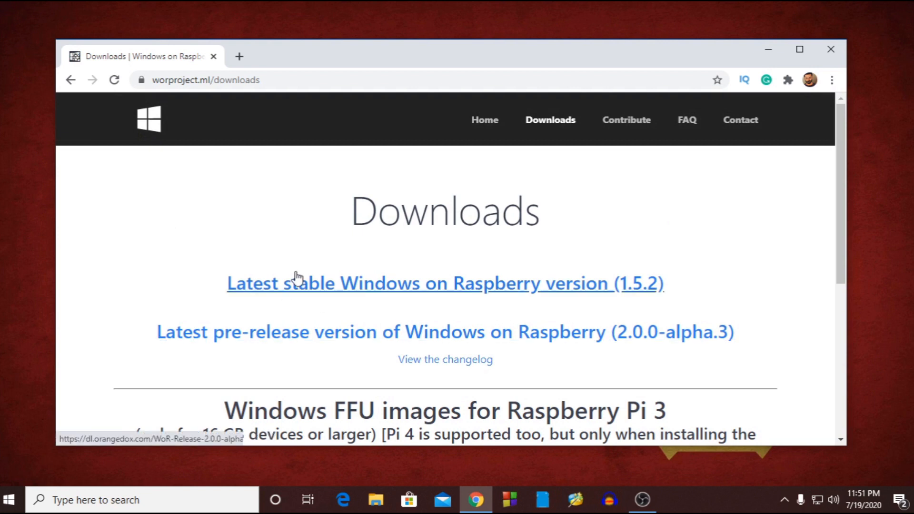
mouse_move(354, 344)
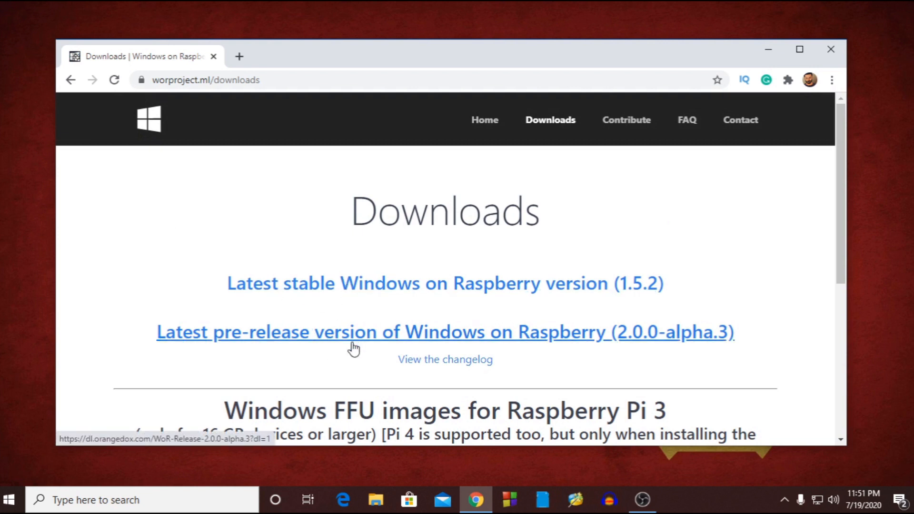
mouse_move(373, 341)
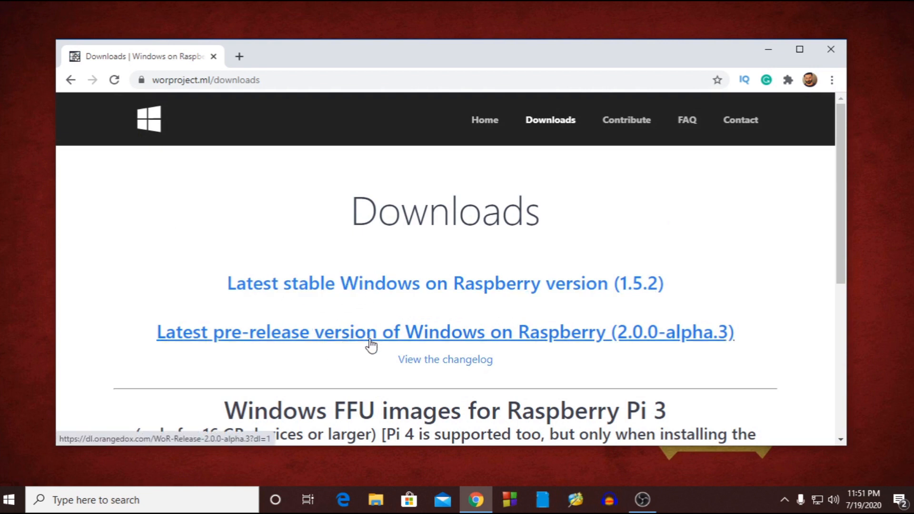
mouse_move(372, 342)
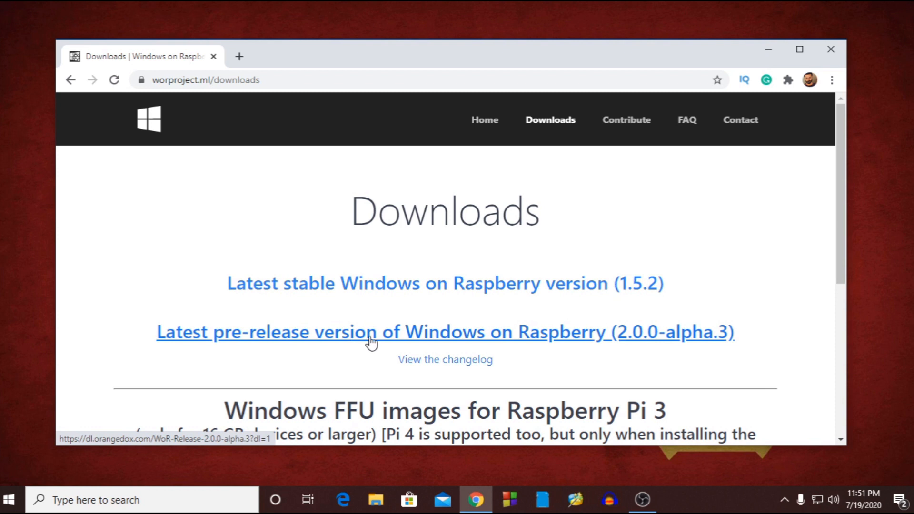
scroll("down", 3)
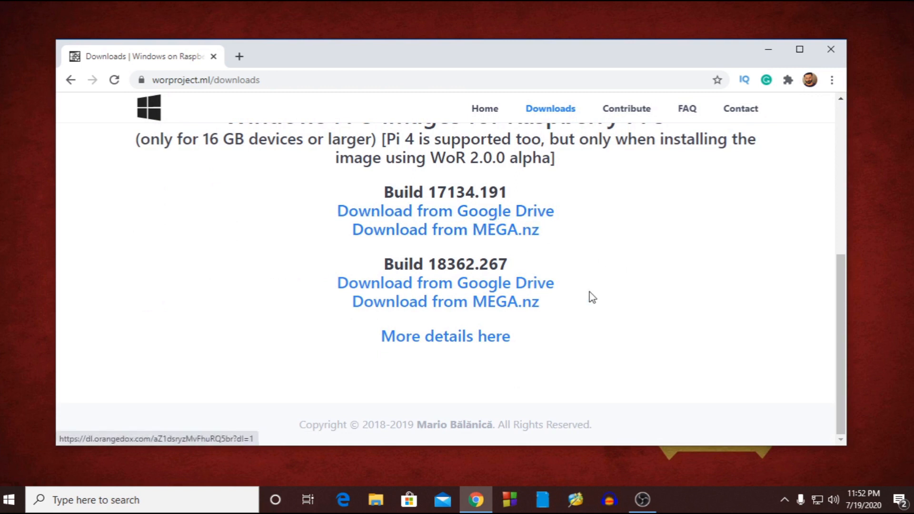
left_click(485, 109)
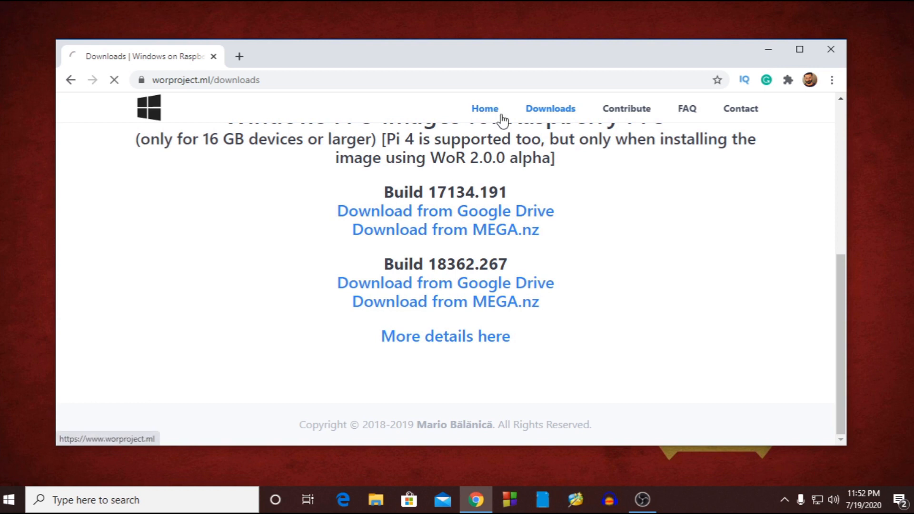
left_click(484, 109)
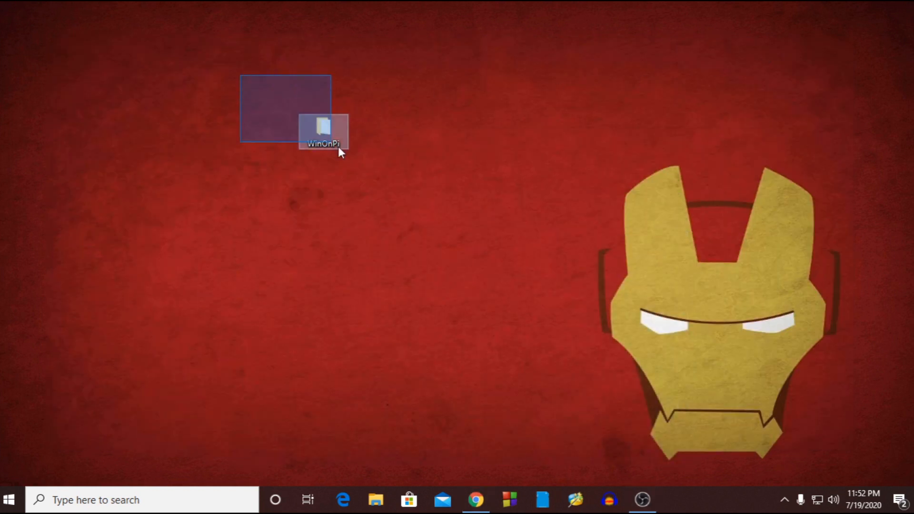
Inside WinOnPi, extract the Win10 Pro RPi3 image and WoR_Release1.5.2 archive into their own folders
left_click(376, 192)
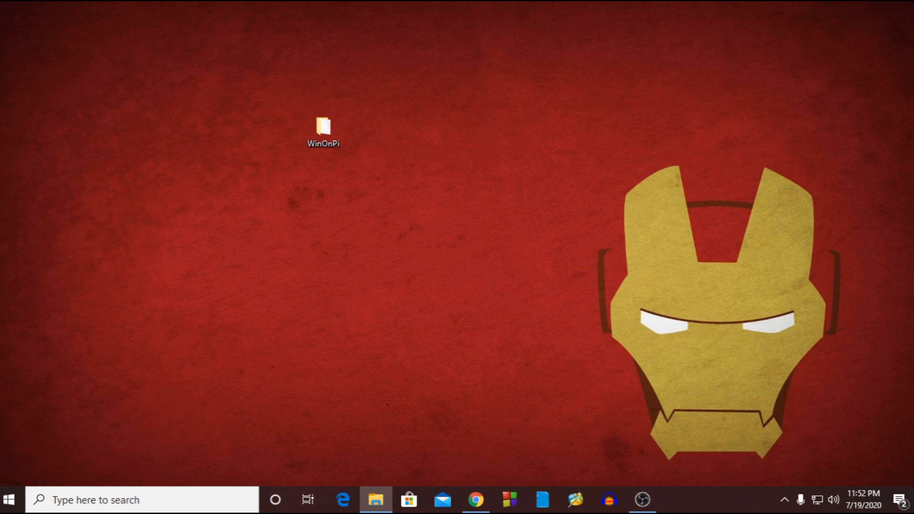
double_click(322, 126)
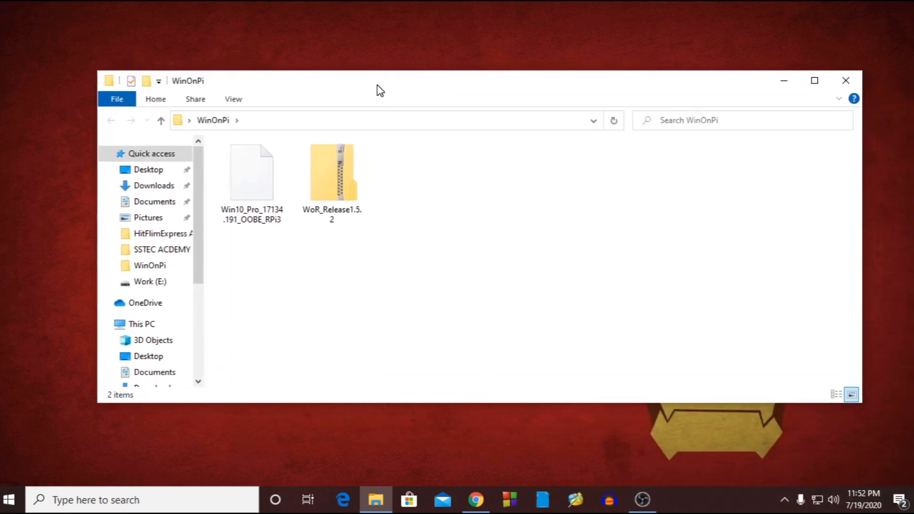
mouse_move(313, 272)
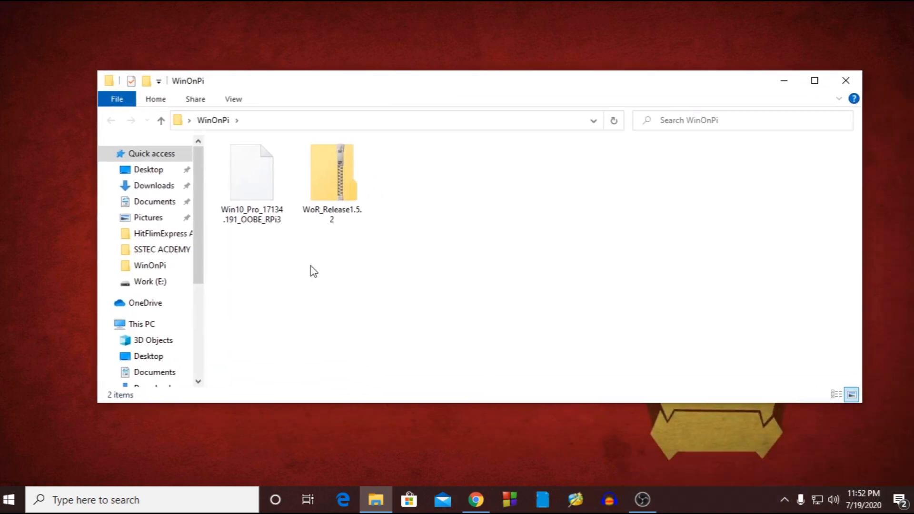
left_click(331, 172)
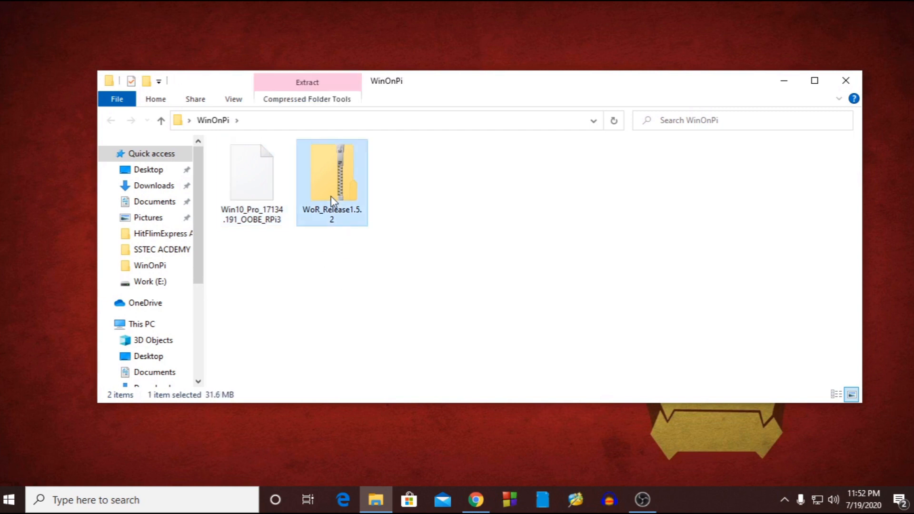
mouse_move(336, 178)
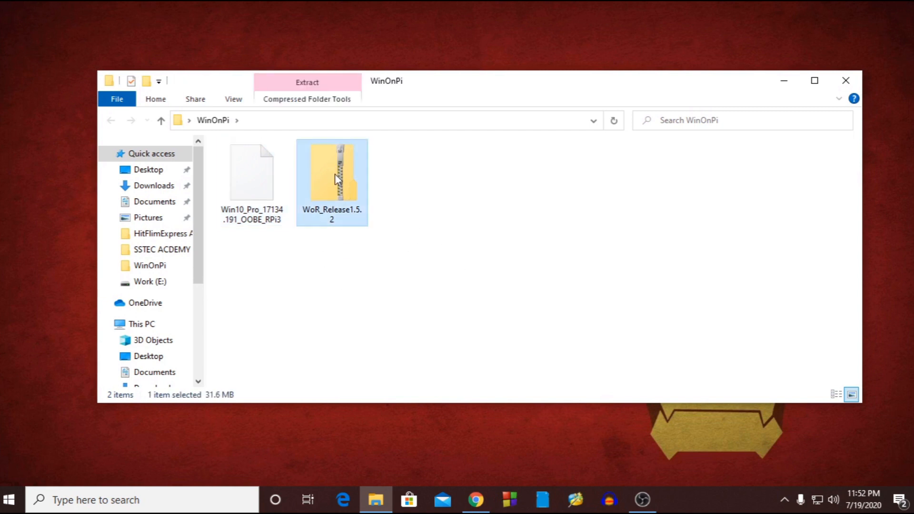
double_click(332, 170)
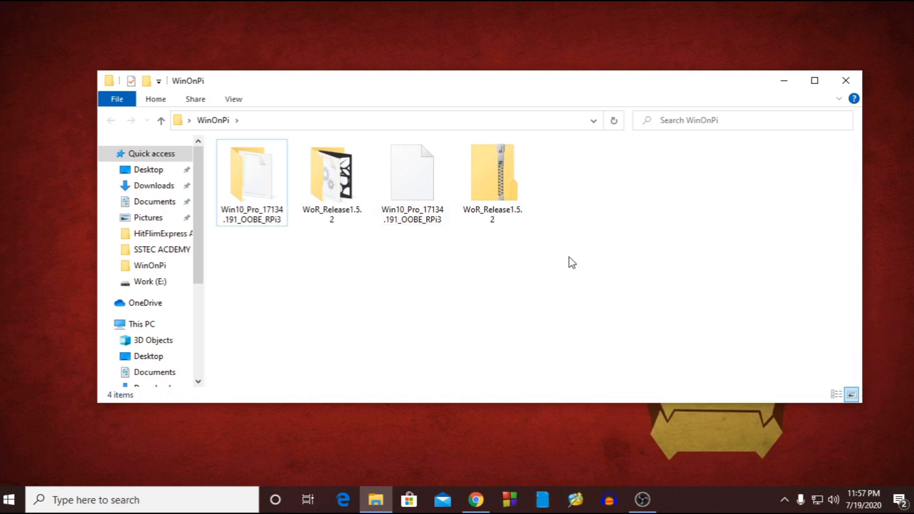
Delete the original archives, then launch WoR.exe from the WoR_Release1.5.2 folder
left_click(492, 173)
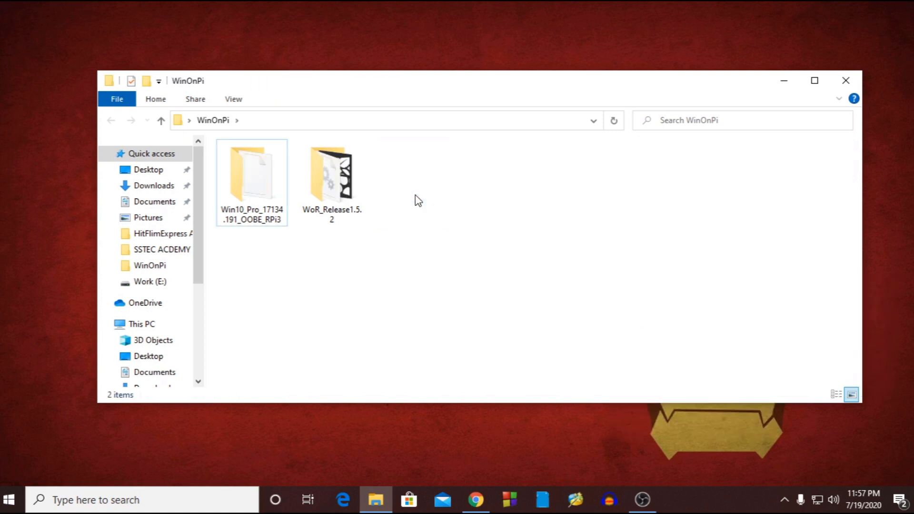
left_click(331, 175)
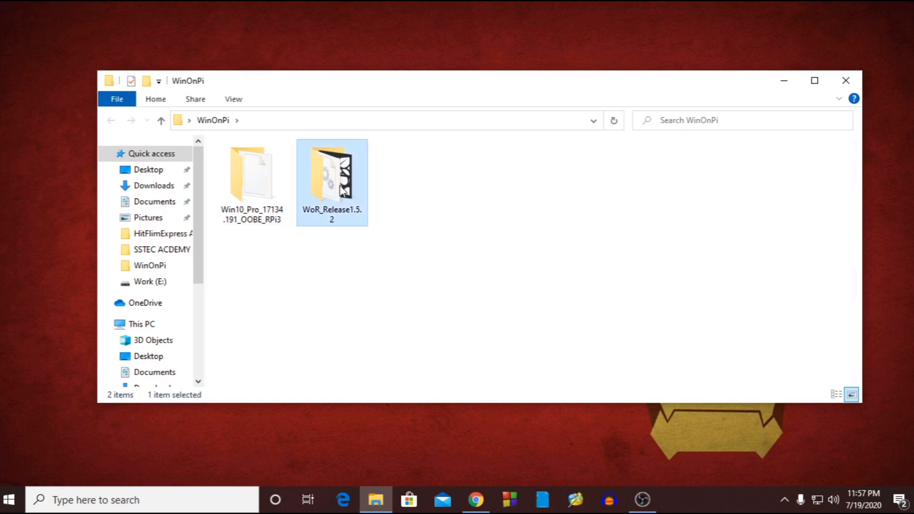
double_click(331, 176)
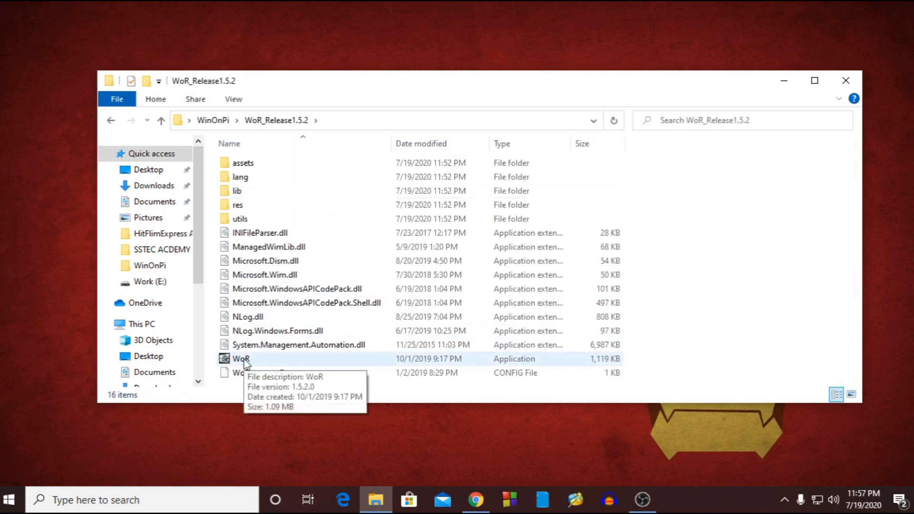
double_click(240, 358)
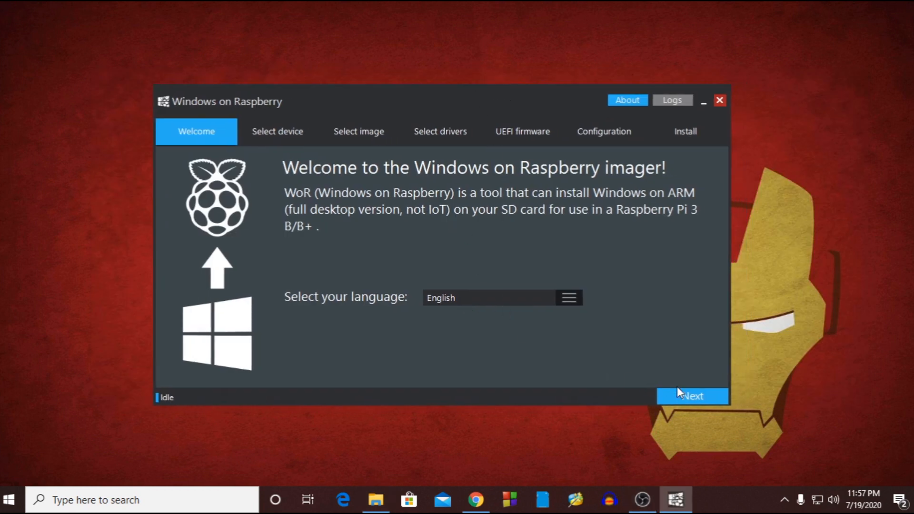
Choose Disk 2, the 29 GB removable device, as the target and continue
left_click(692, 395)
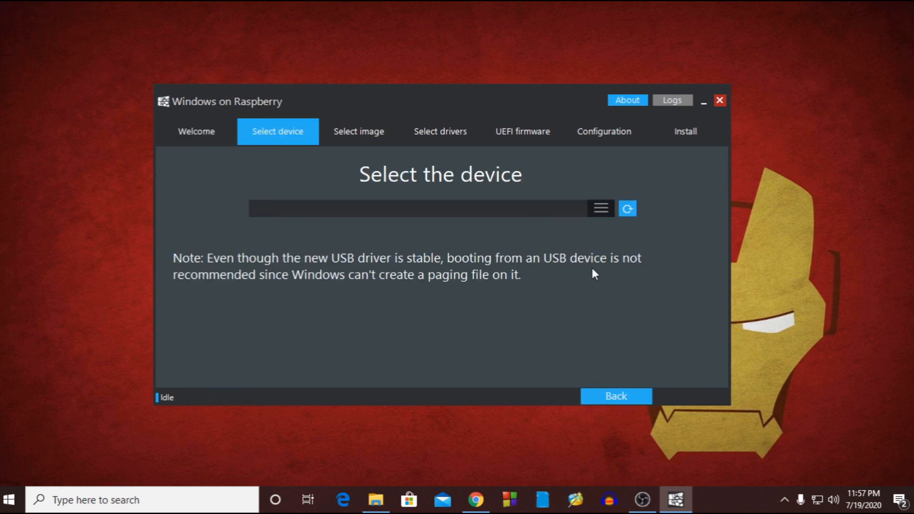
left_click(600, 208)
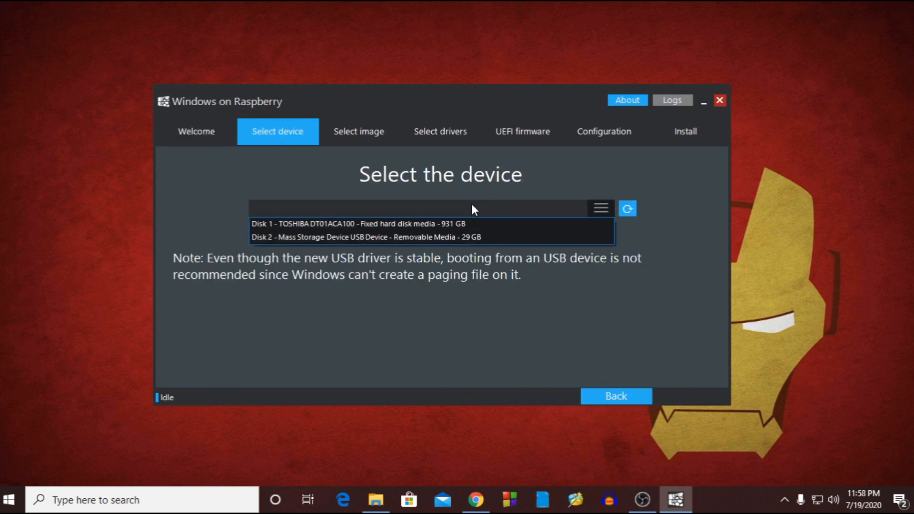
left_click(366, 237)
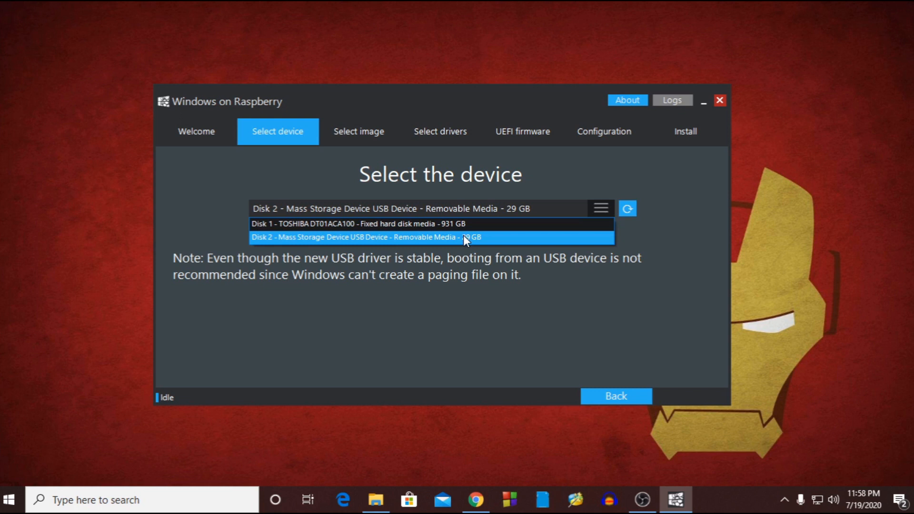
mouse_move(457, 241)
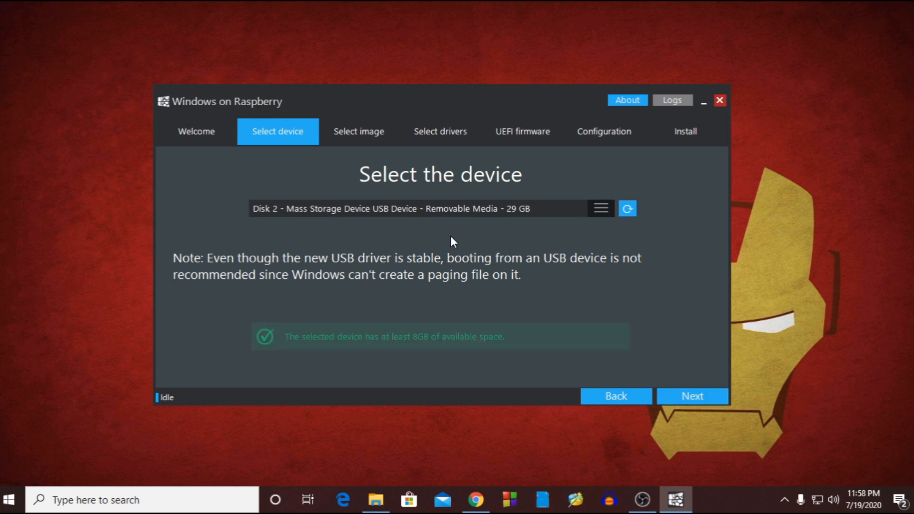
mouse_move(685, 384)
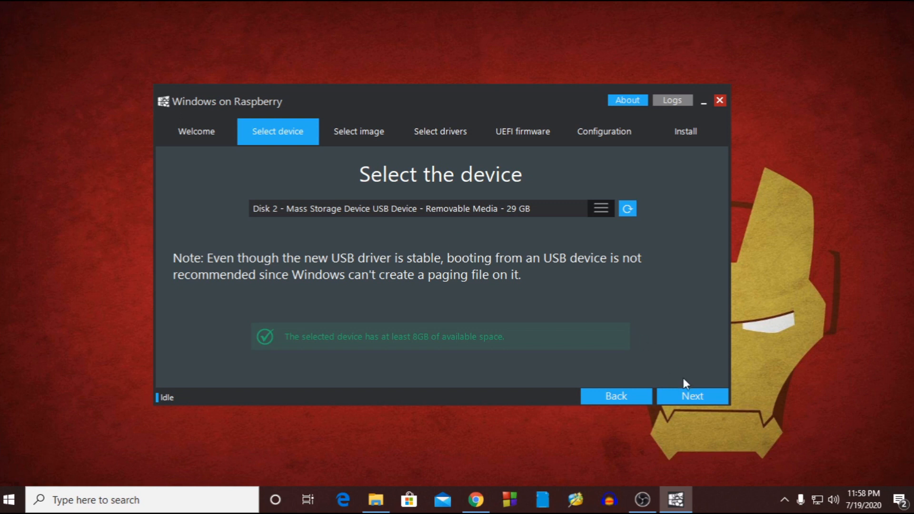
left_click(692, 396)
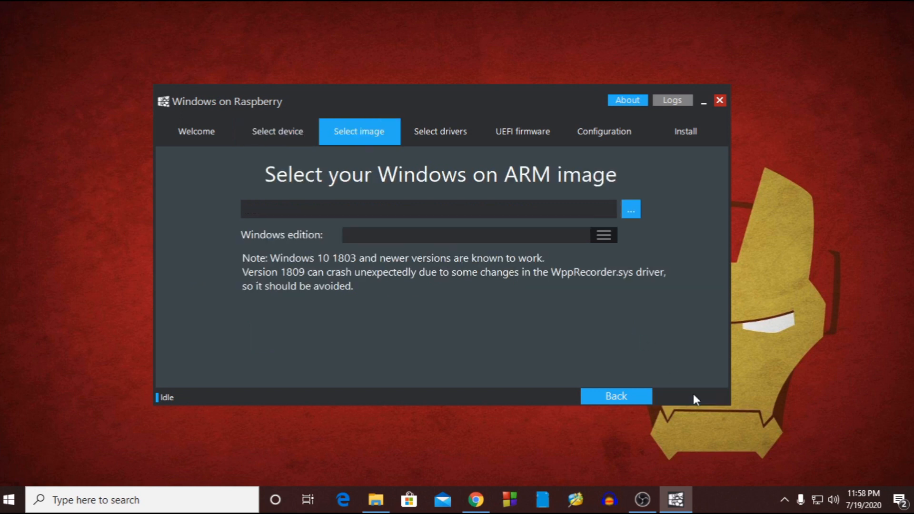
mouse_move(477, 245)
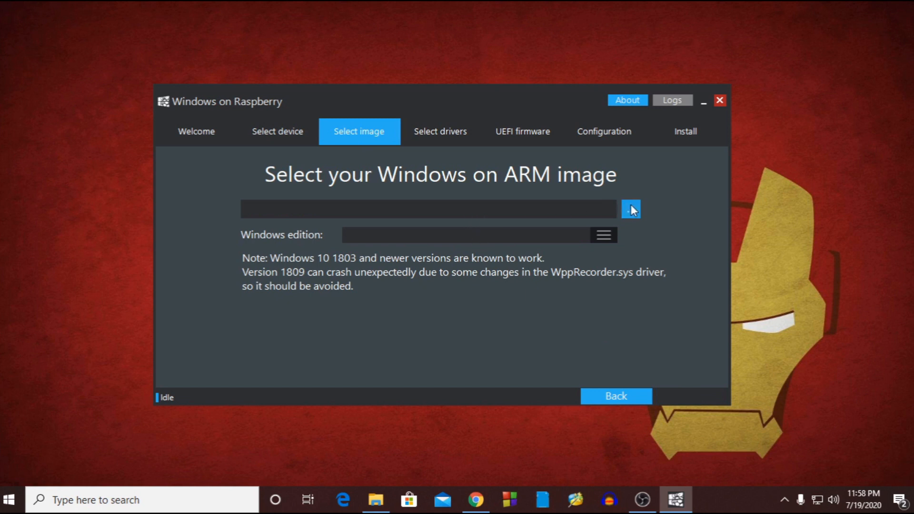
Load the Win10_Pro_17134.191_OOBE_RPi3.ffu image and continue to driver selection
left_click(630, 208)
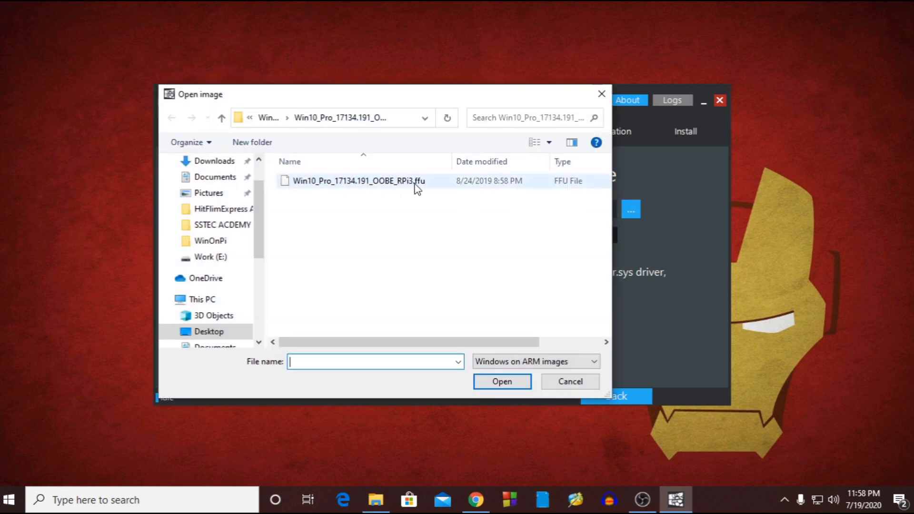
left_click(357, 181)
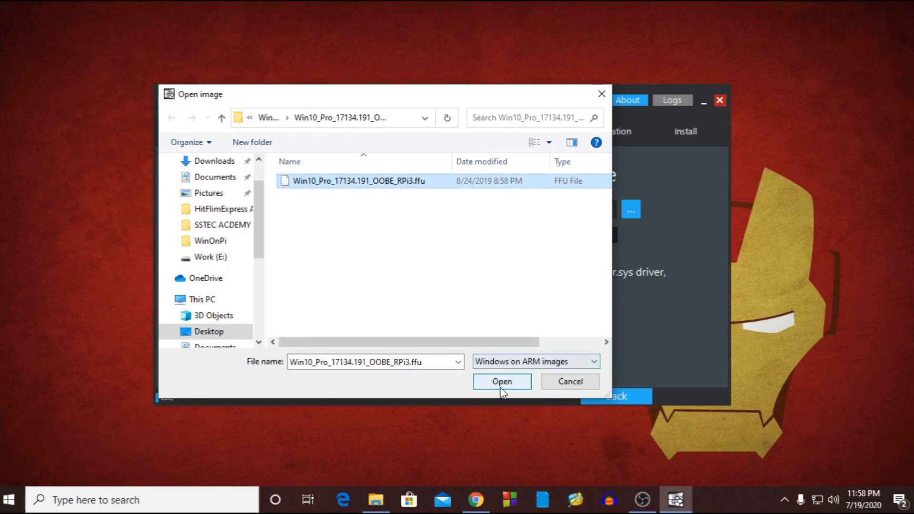
left_click(502, 380)
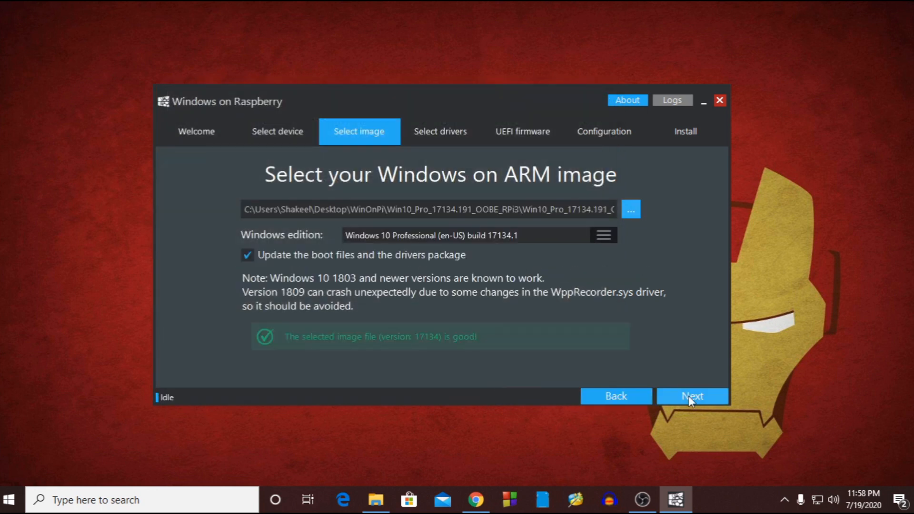
left_click(691, 396)
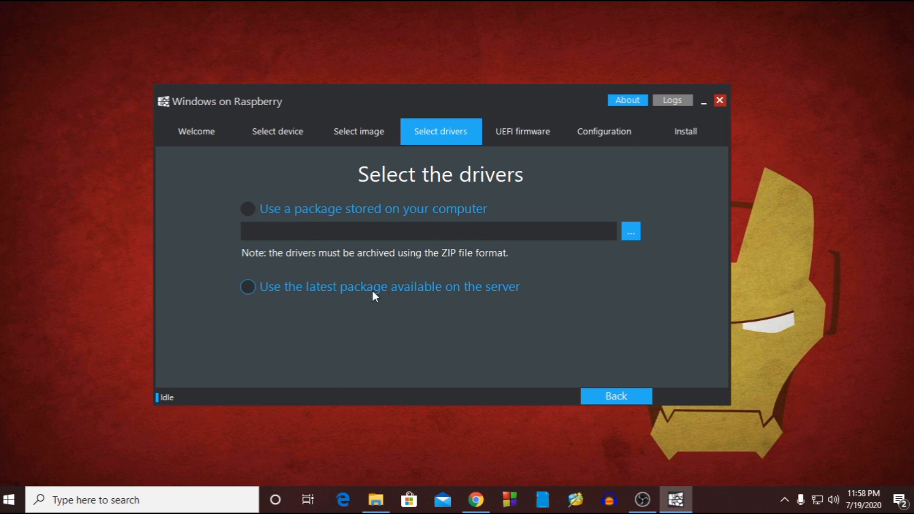
Use the server's latest driver package, accept the TrueTask USB and Microchip licences, and continue
left_click(248, 287)
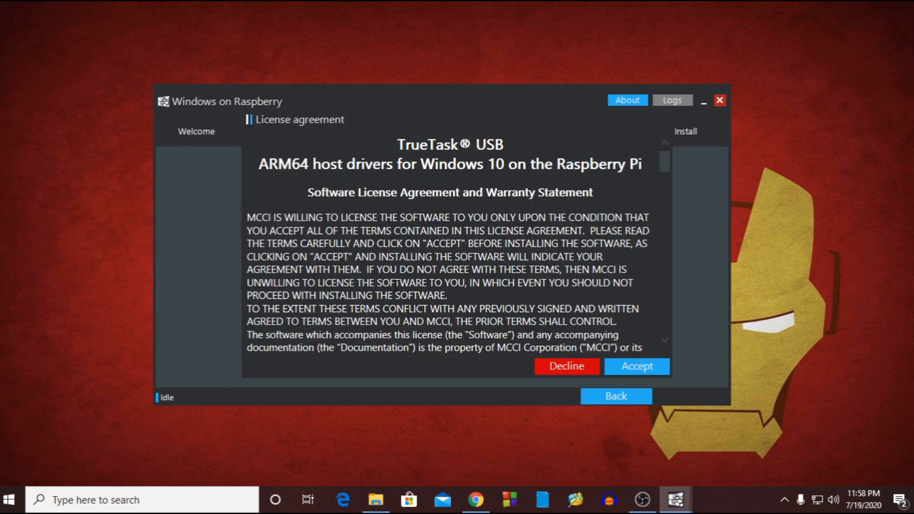
left_click(636, 366)
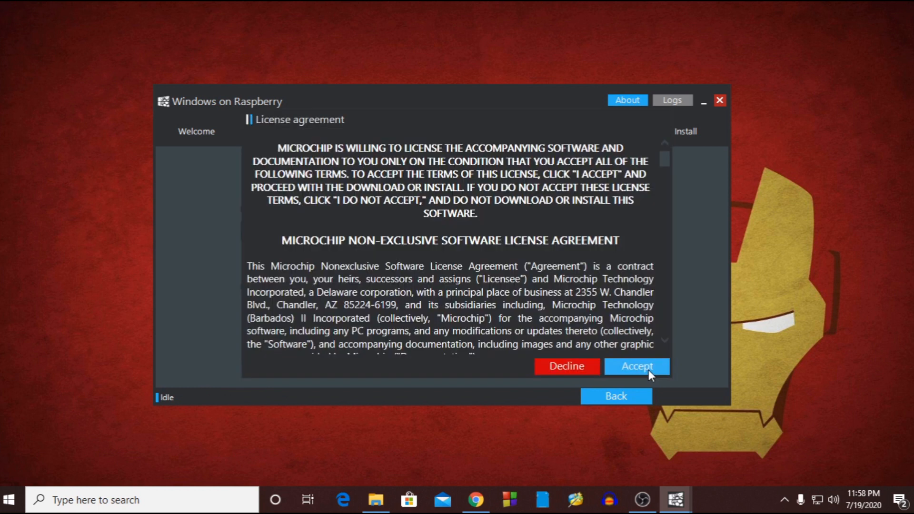
left_click(635, 365)
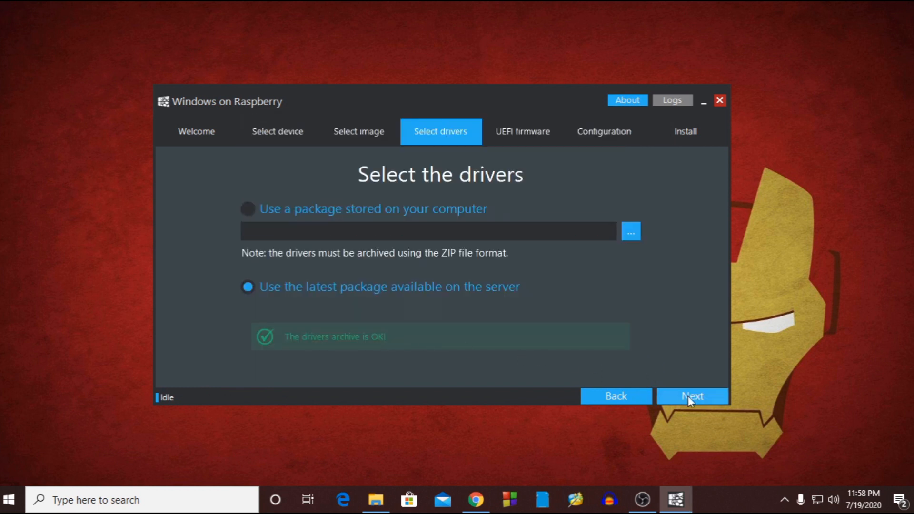
left_click(692, 396)
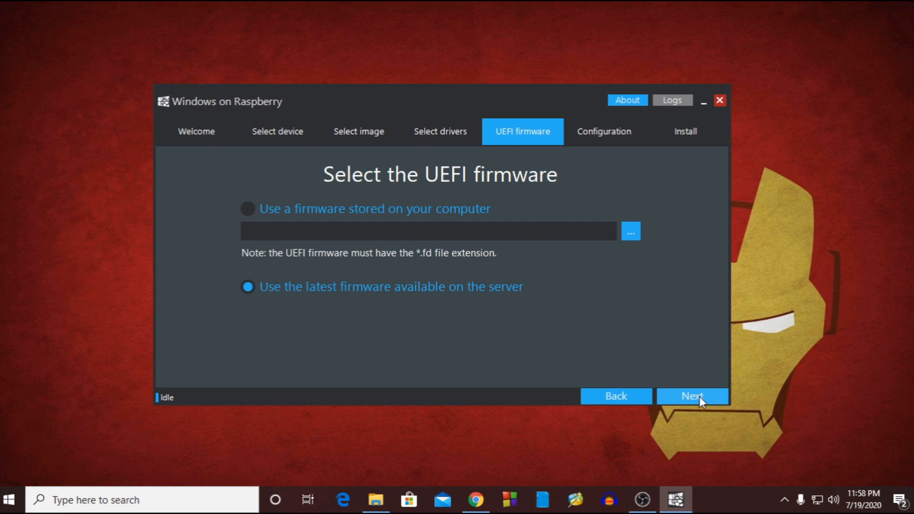
Accept the configuration defaults, review the installation overview, and start the install
left_click(692, 396)
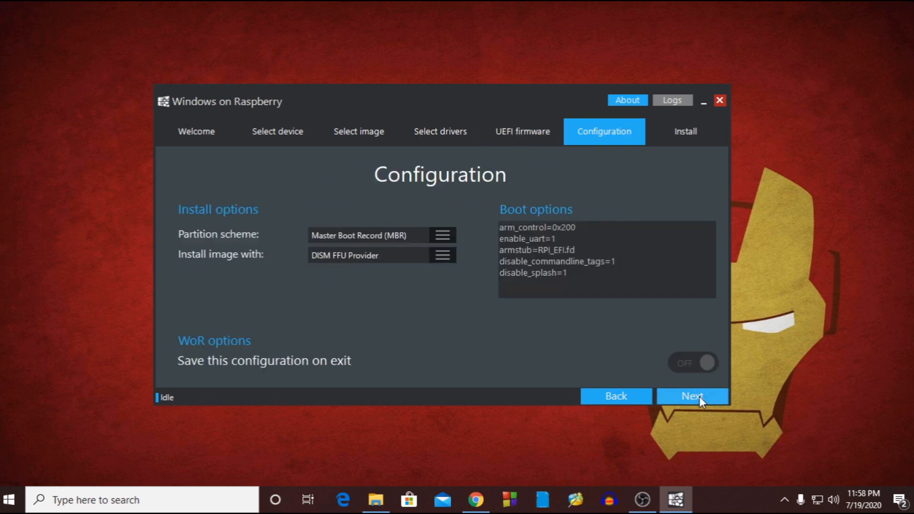
mouse_move(487, 368)
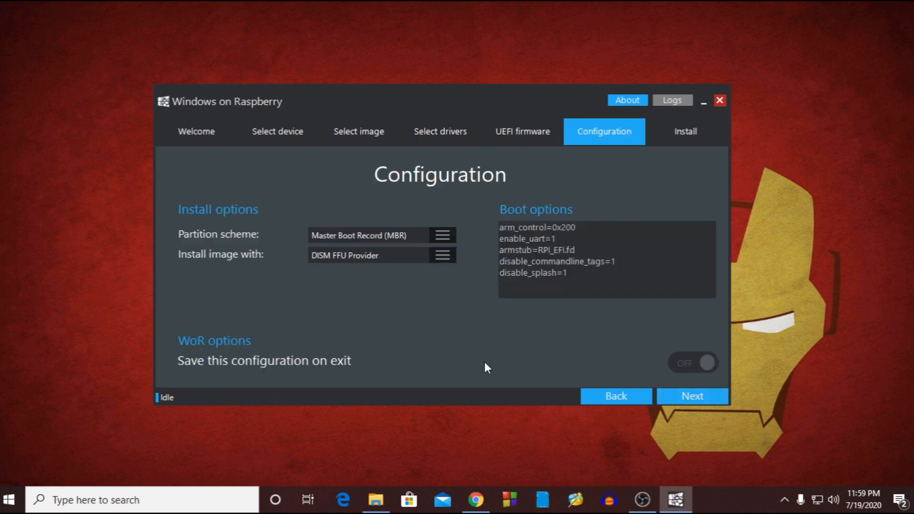
mouse_move(488, 338)
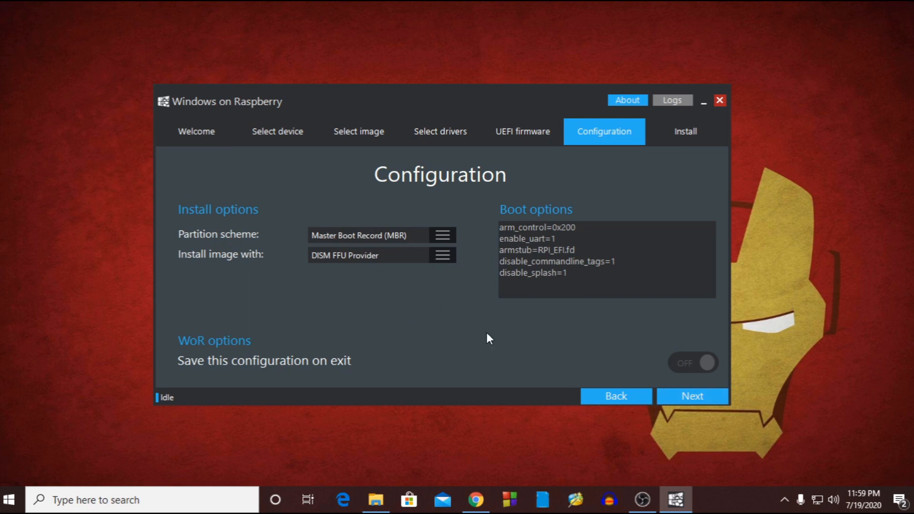
left_click(691, 396)
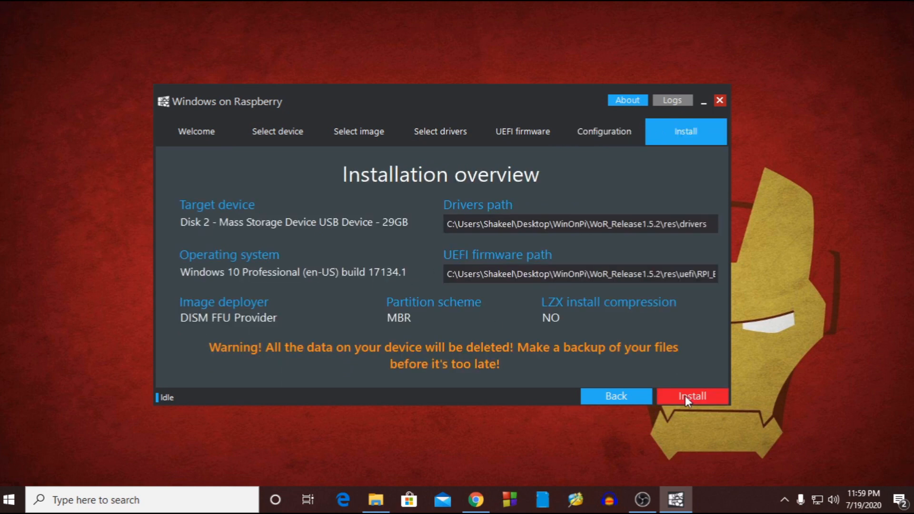
mouse_move(358, 300)
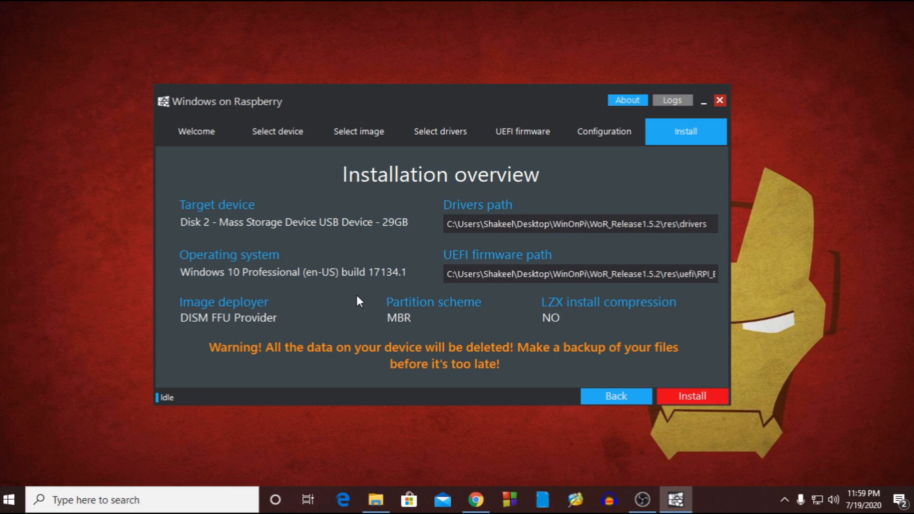
mouse_move(341, 283)
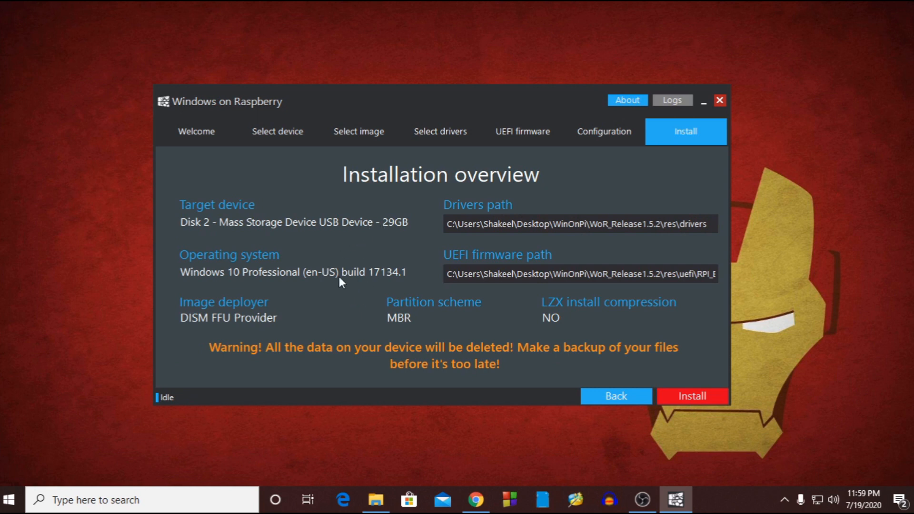
mouse_move(245, 325)
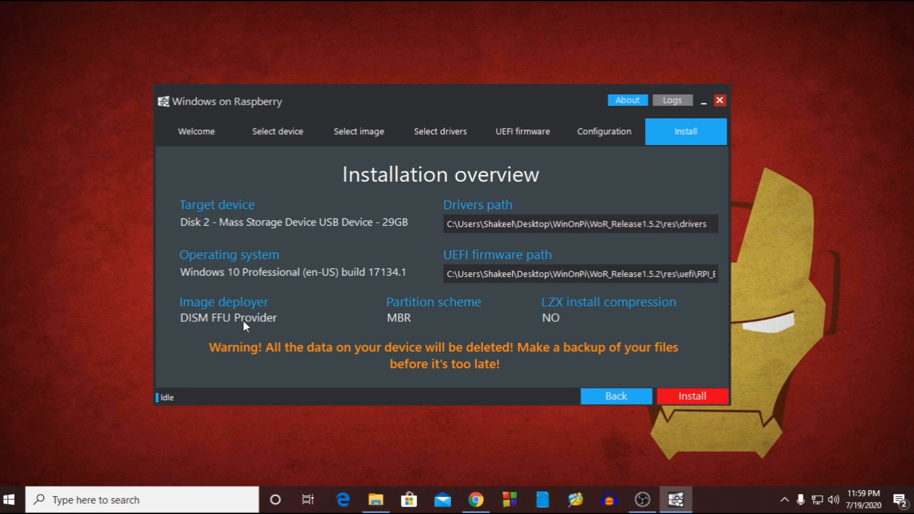
left_click(691, 396)
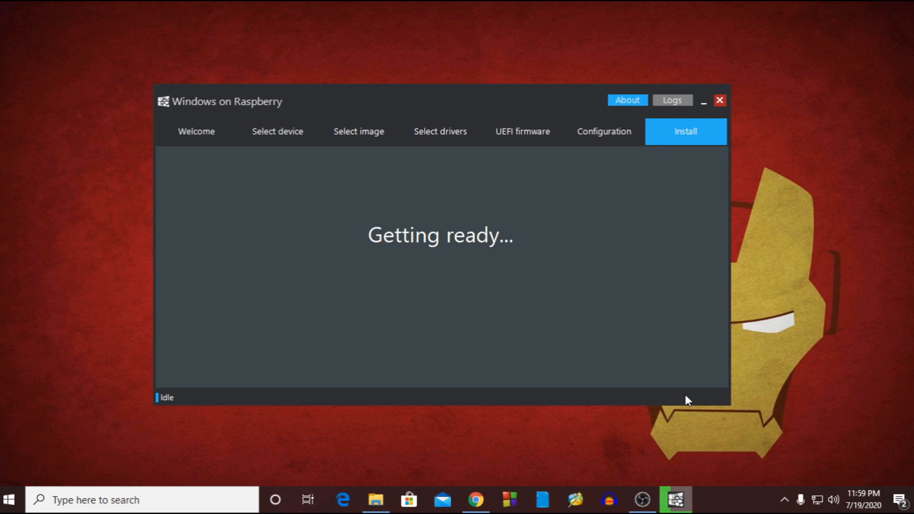
mouse_move(861, 246)
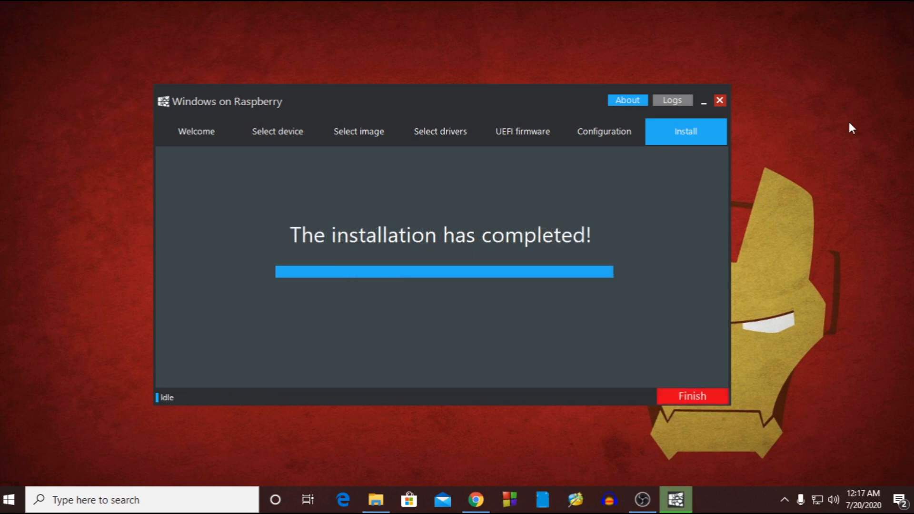
Finish the wizard once the installation has completed
left_click(691, 396)
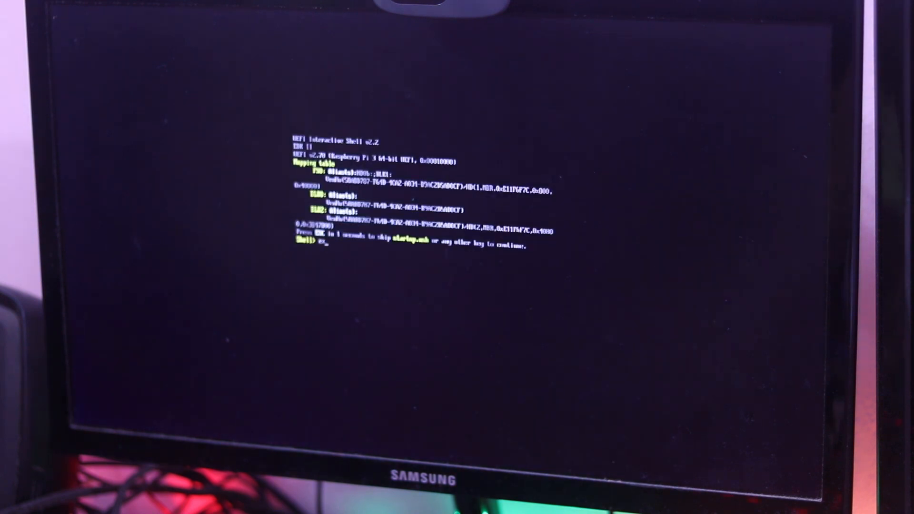
Exit the UEFI shell and boot from SD/MMC on Broadcom SDHOST in Boot Manager
type("exit")
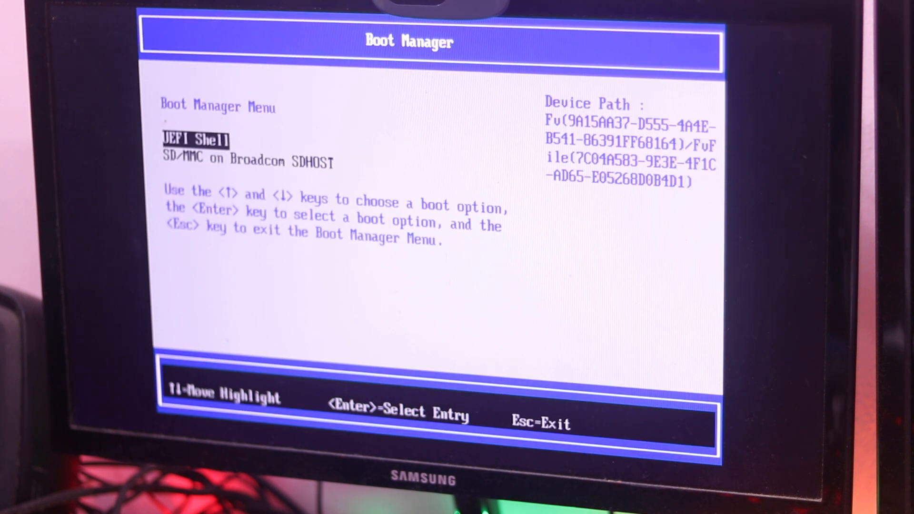
key("Down")
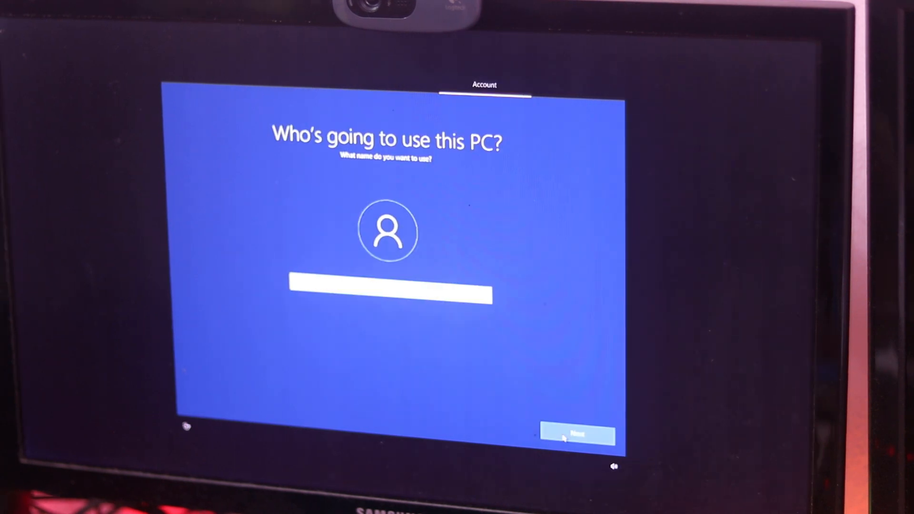
Confirm the user name and skip past the password prompt in Windows 10 setup
left_click(577, 436)
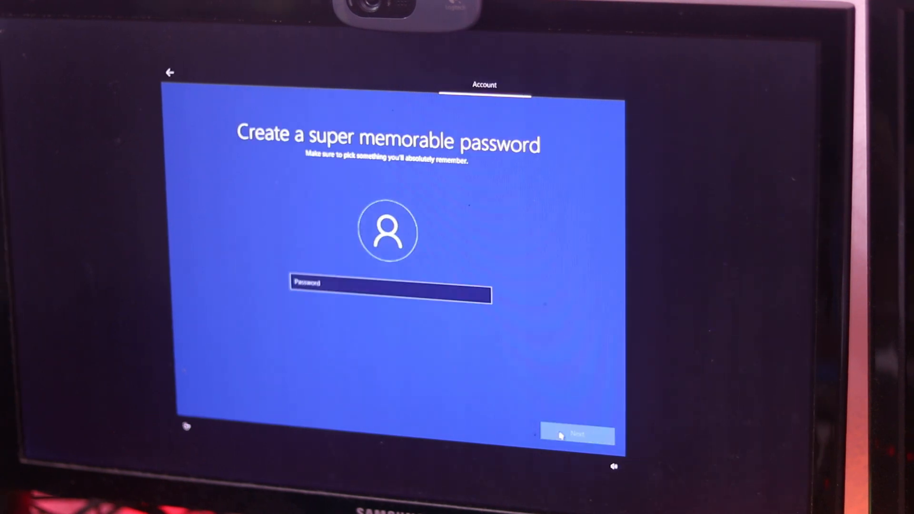
left_click(576, 435)
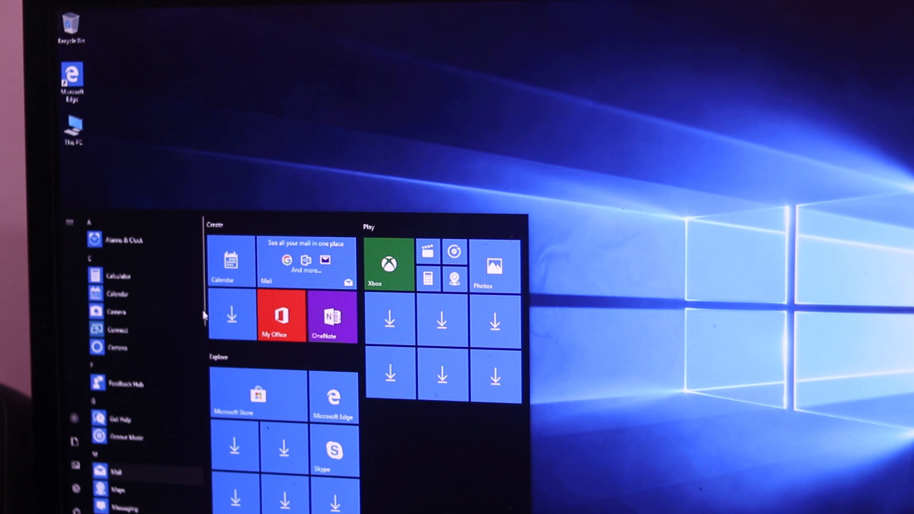
scroll("down", 3)
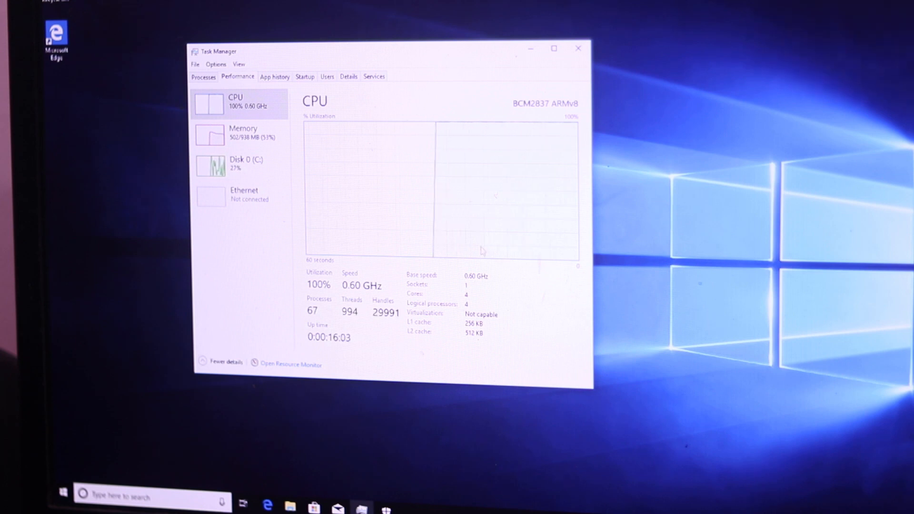
left_click(239, 134)
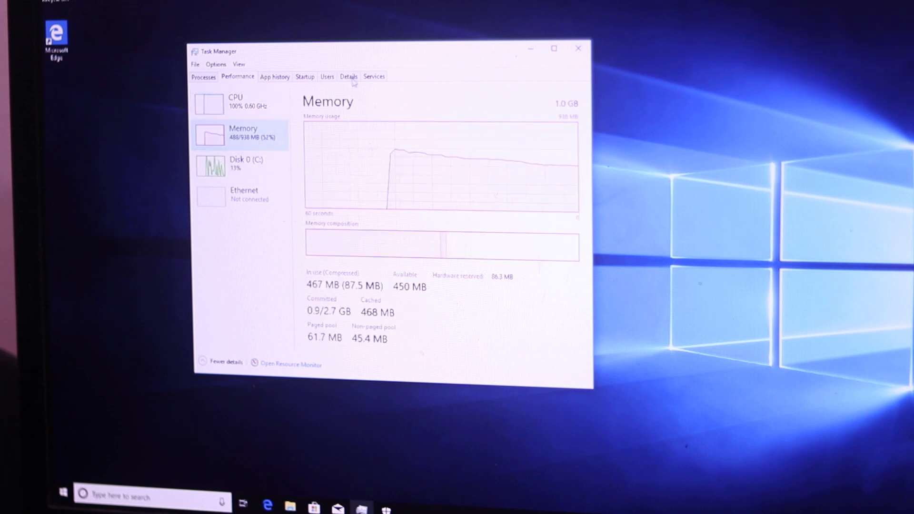
left_click(274, 76)
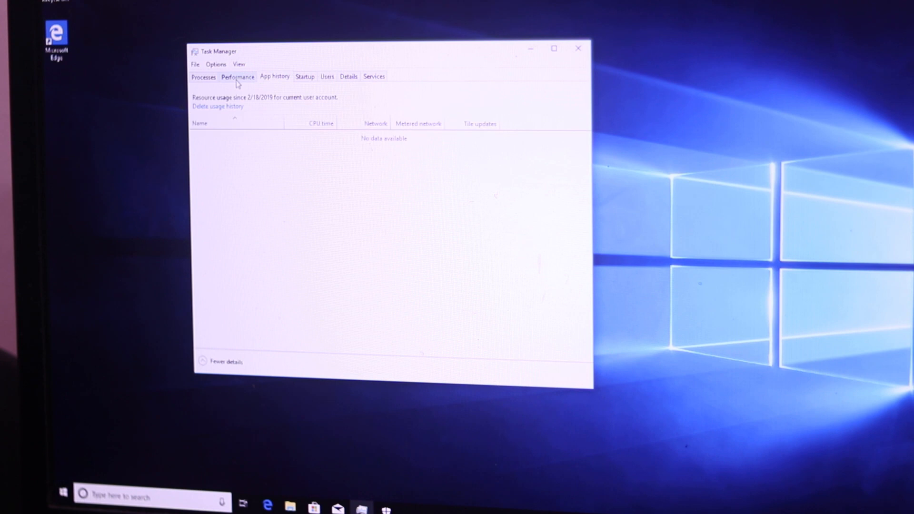
left_click(237, 77)
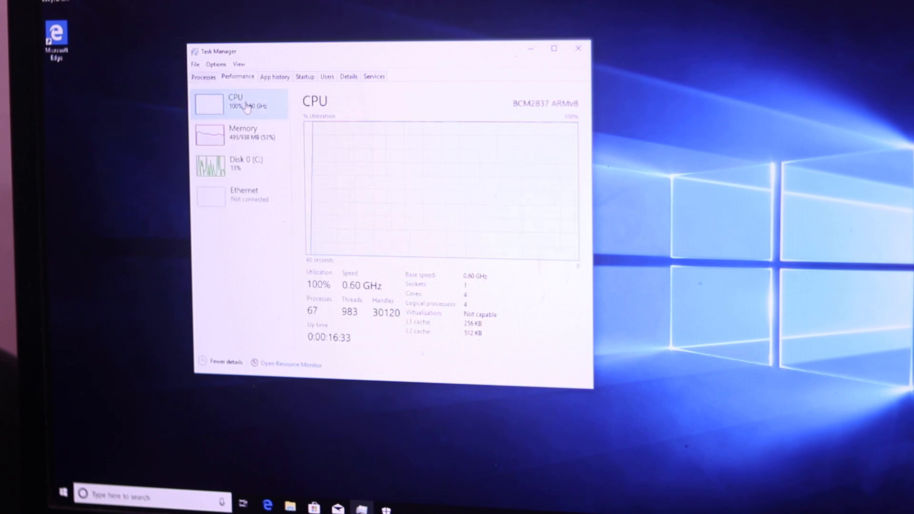
left_click(578, 48)
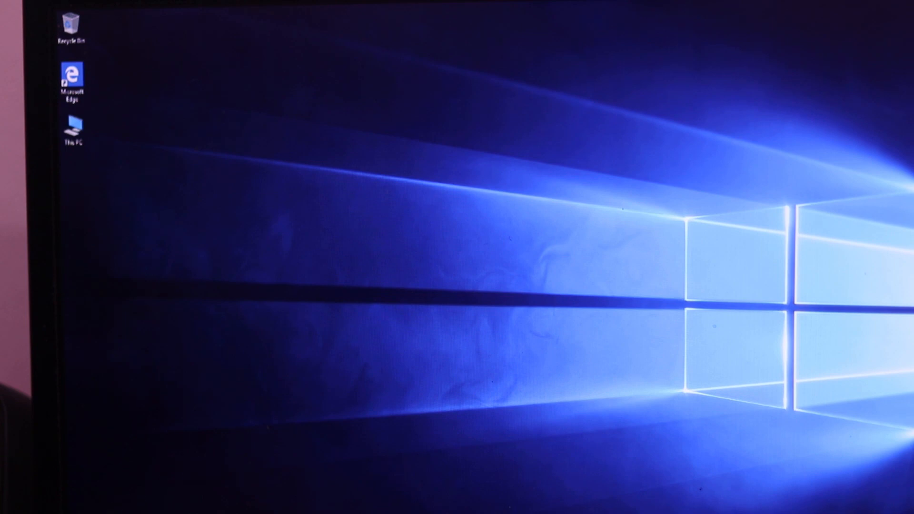
left_click(68, 513)
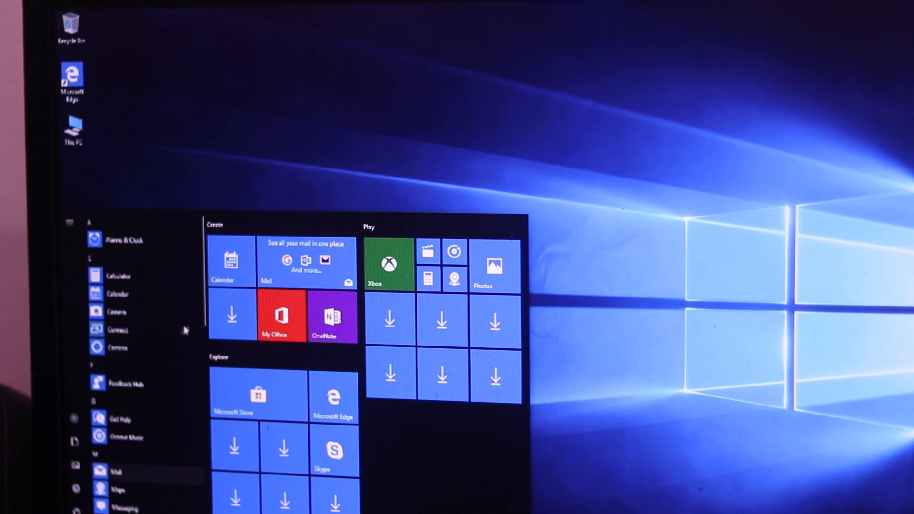
scroll("down", 3)
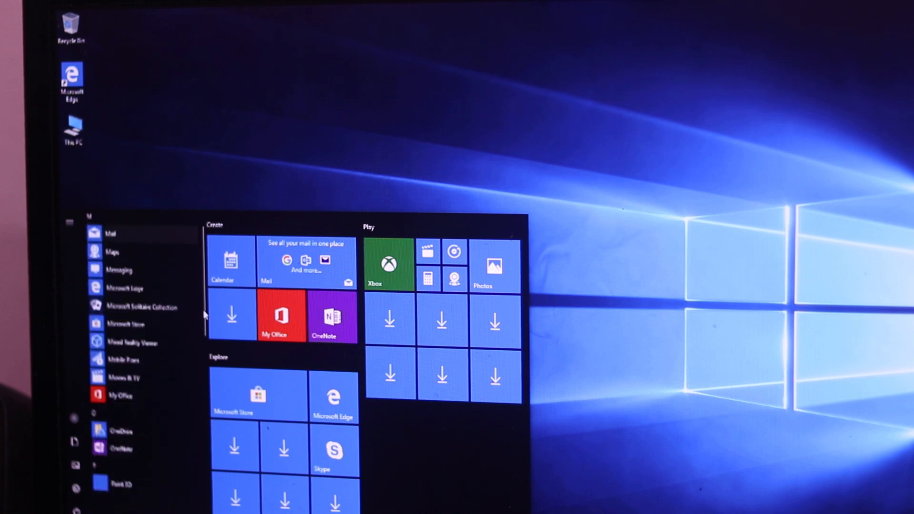